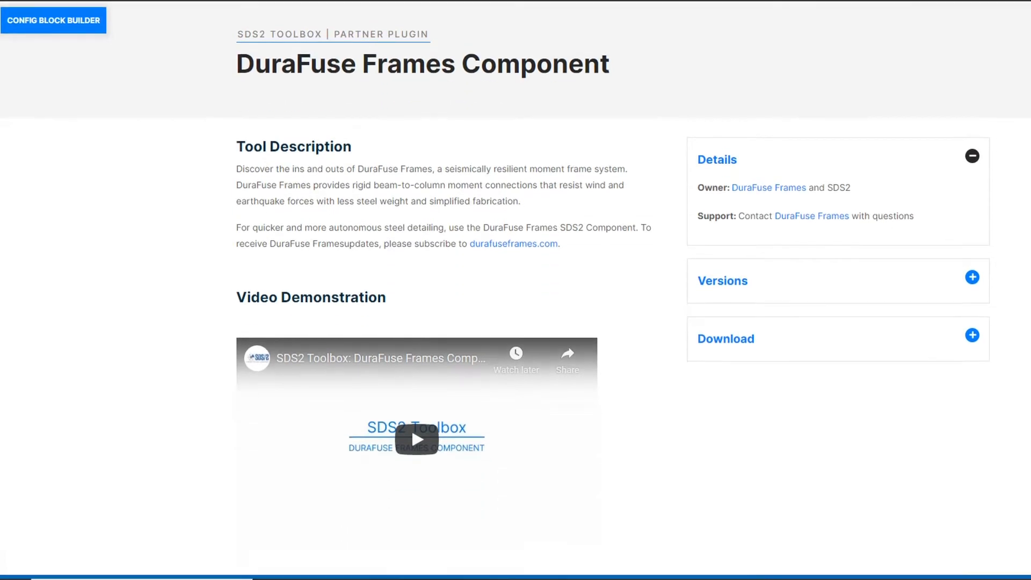
Scroll the DuraFuse Frames page and expand its Versions section.
{"action": "scroll", "scroll_direction": "down", "scroll_amount": 3}
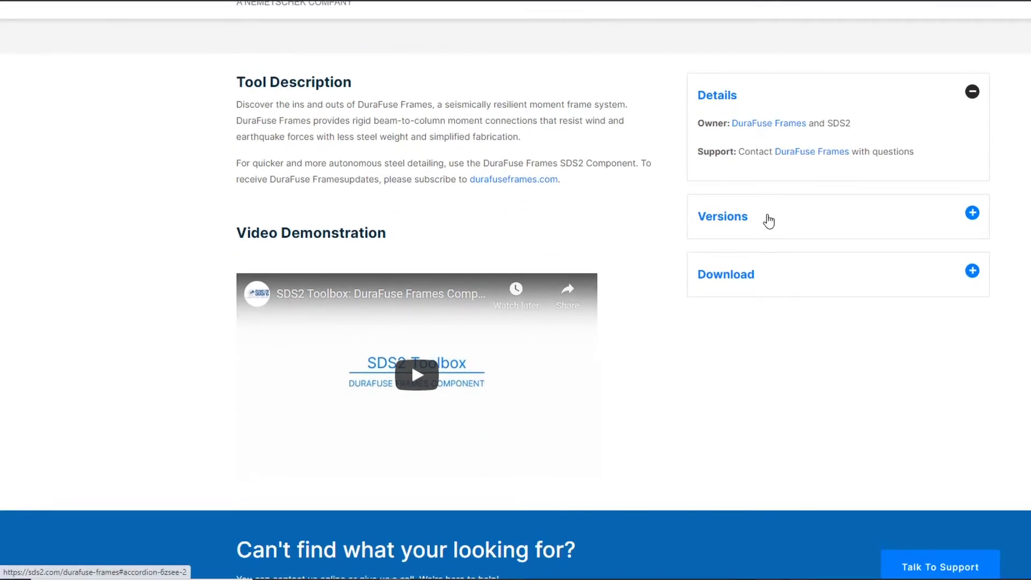
{"action": "left_click", "coordinate": [722, 216]}
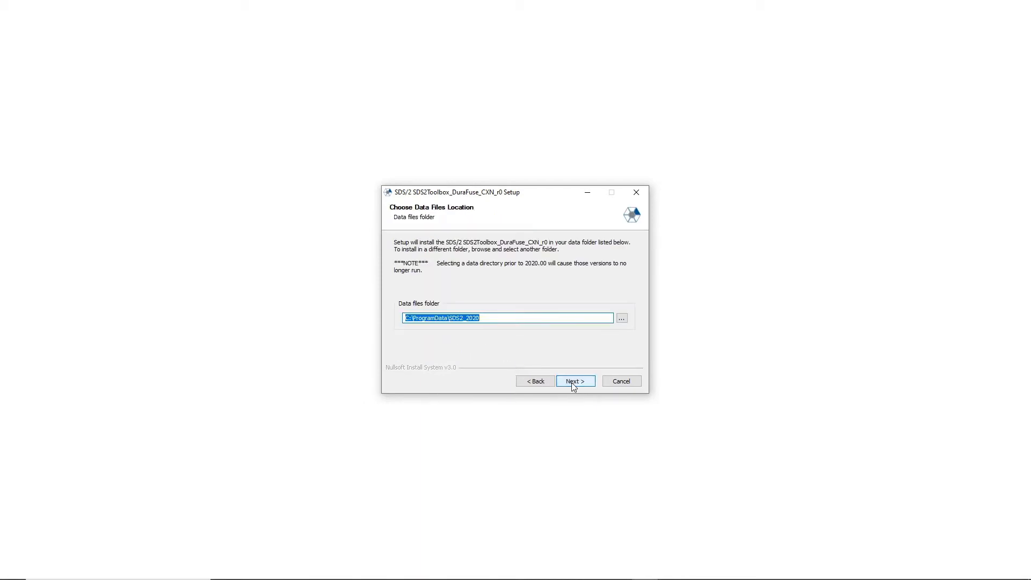
Install the DuraFuse plugin into C:\ProgramData\SDS2_2020 and advance to the finished stage.
{"action": "left_click", "coordinate": [573, 380]}
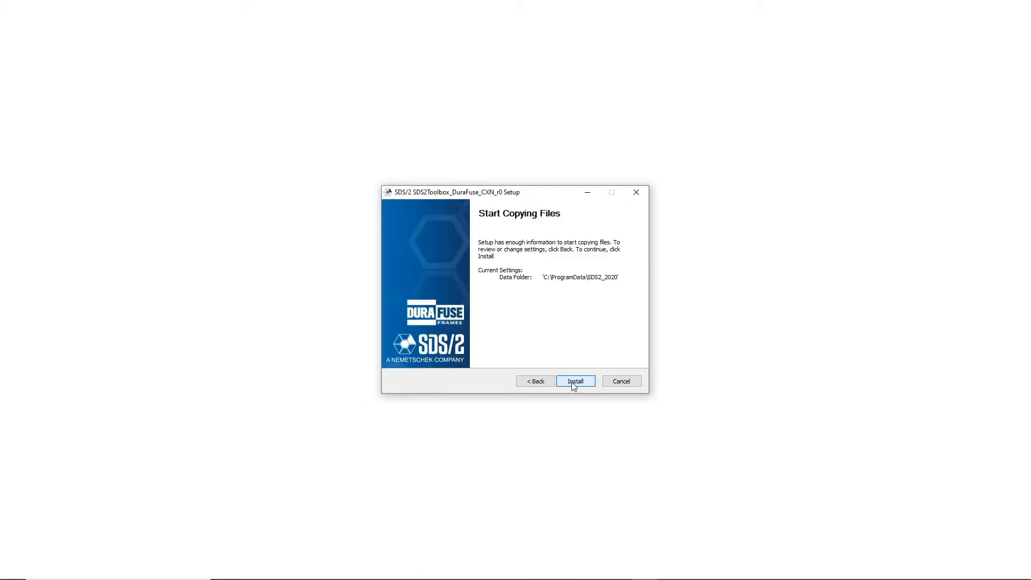
{"action": "left_click", "coordinate": [575, 382]}
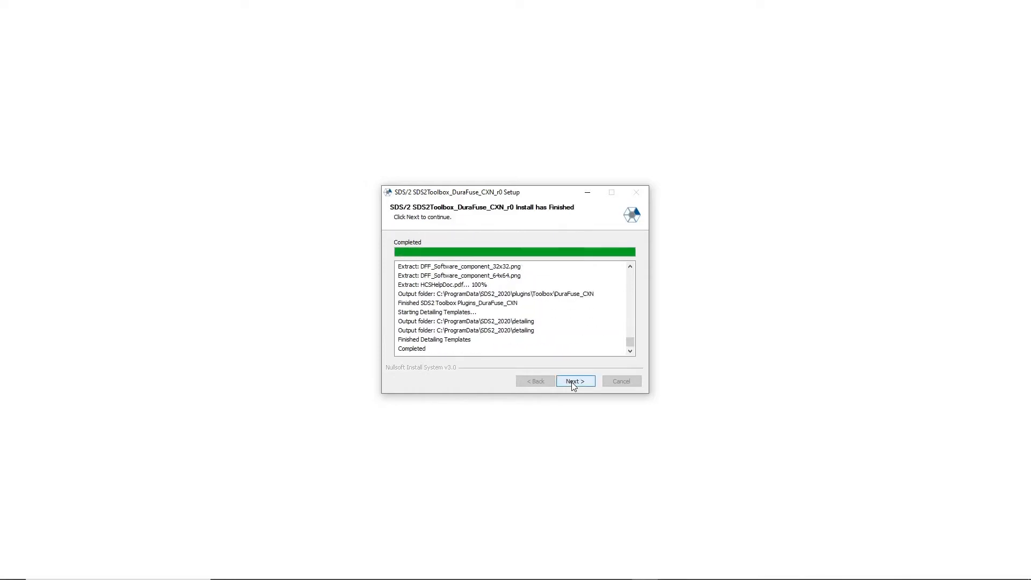
{"action": "left_click", "coordinate": [573, 381]}
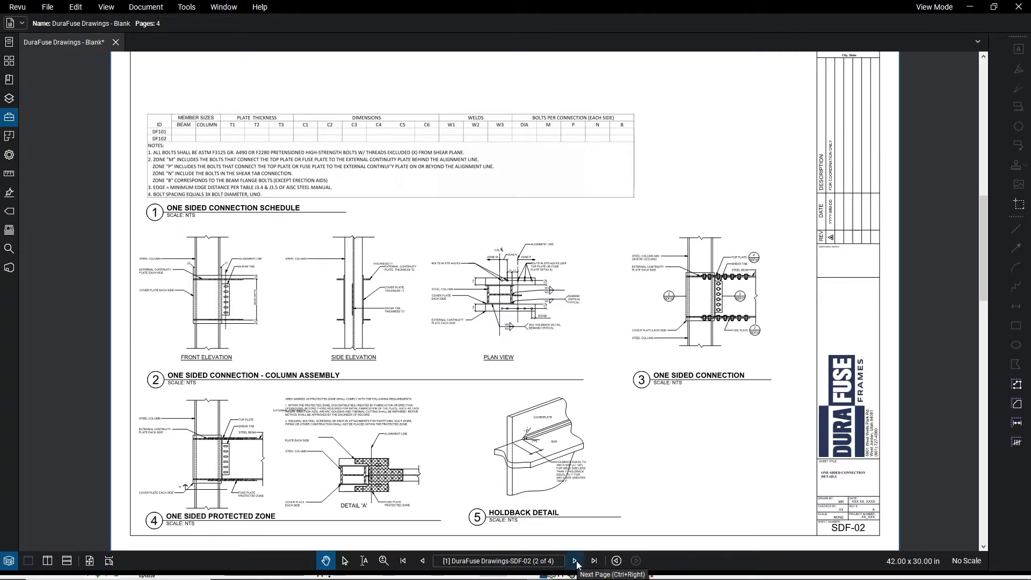
Advance two sheets through the DuraFuse drawing set past the two-sided connection details.
{"action": "left_click", "coordinate": [576, 561]}
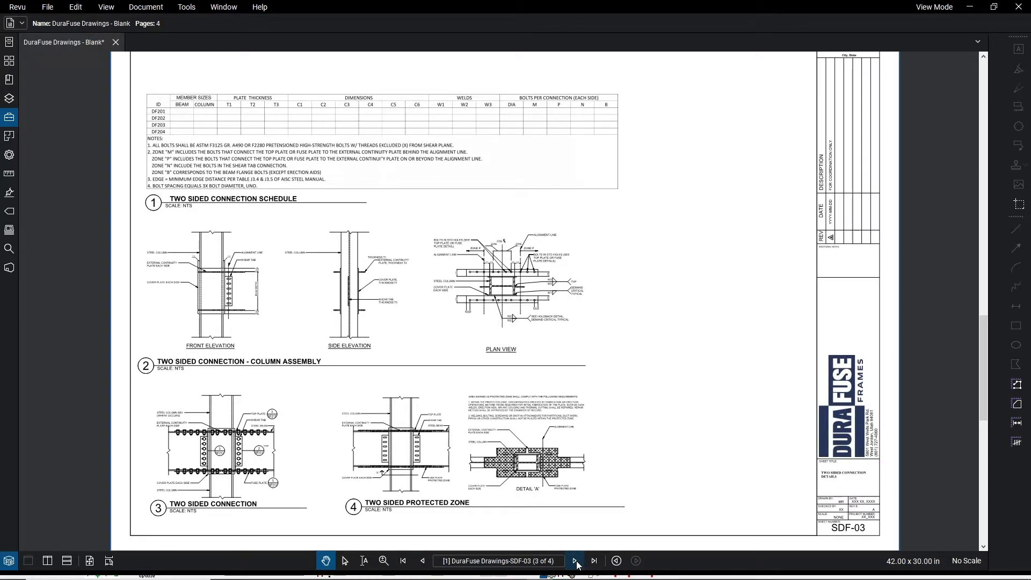
{"action": "left_click", "coordinate": [576, 561]}
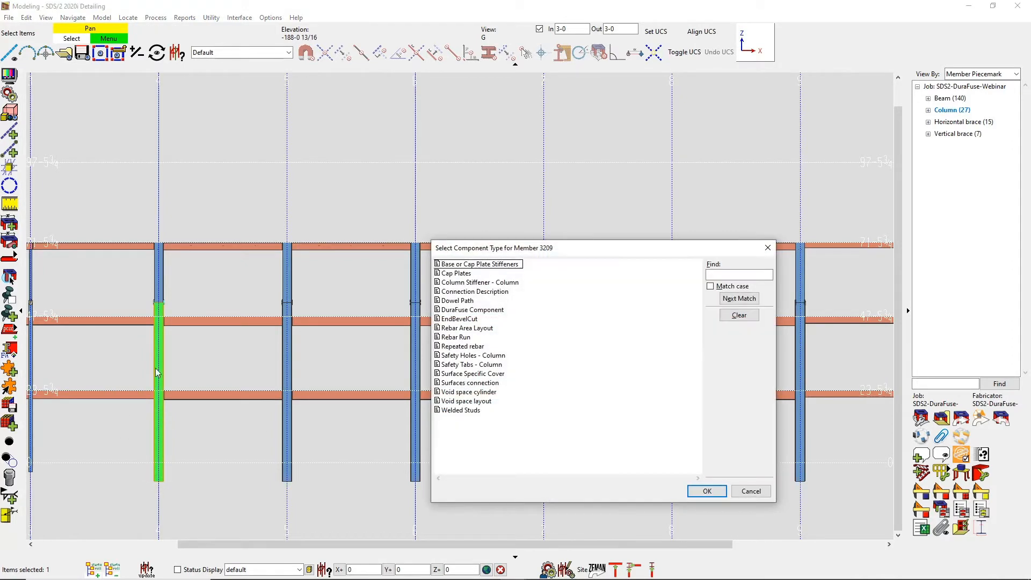
Add a DuraFuse Component to member 3209 with custom ID DF103 and review the connection type.
{"action": "left_click", "coordinate": [471, 309]}
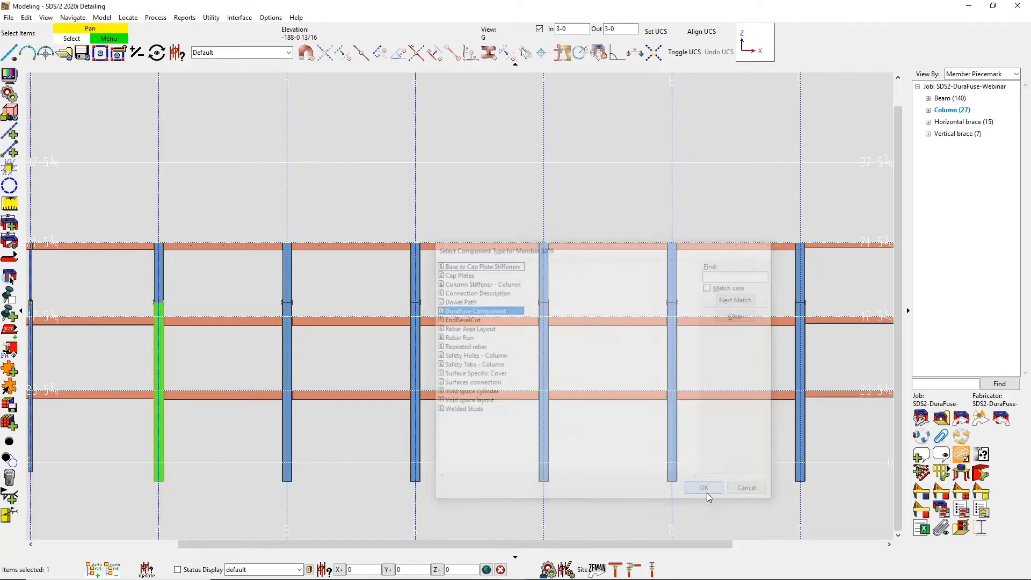
{"action": "left_click", "coordinate": [702, 488]}
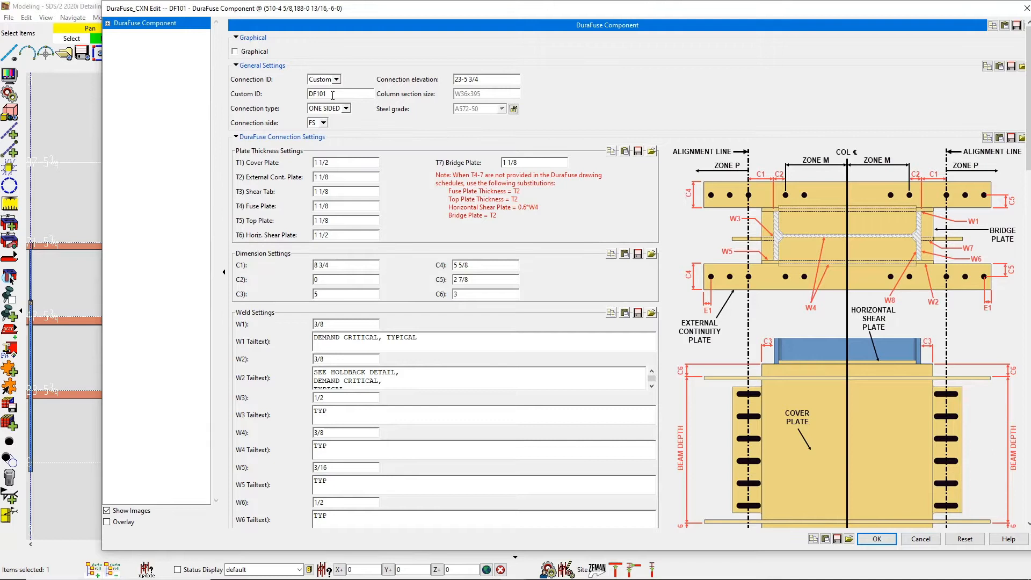
{"action": "left_click", "coordinate": [340, 93]}
{"action": "type", "text": "3"}
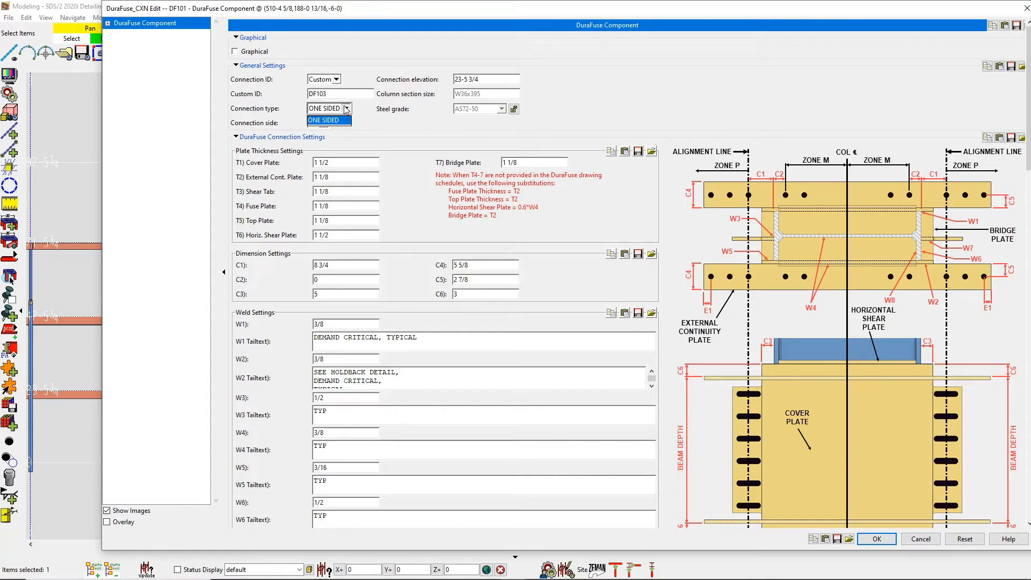
{"action": "left_click", "coordinate": [327, 122]}
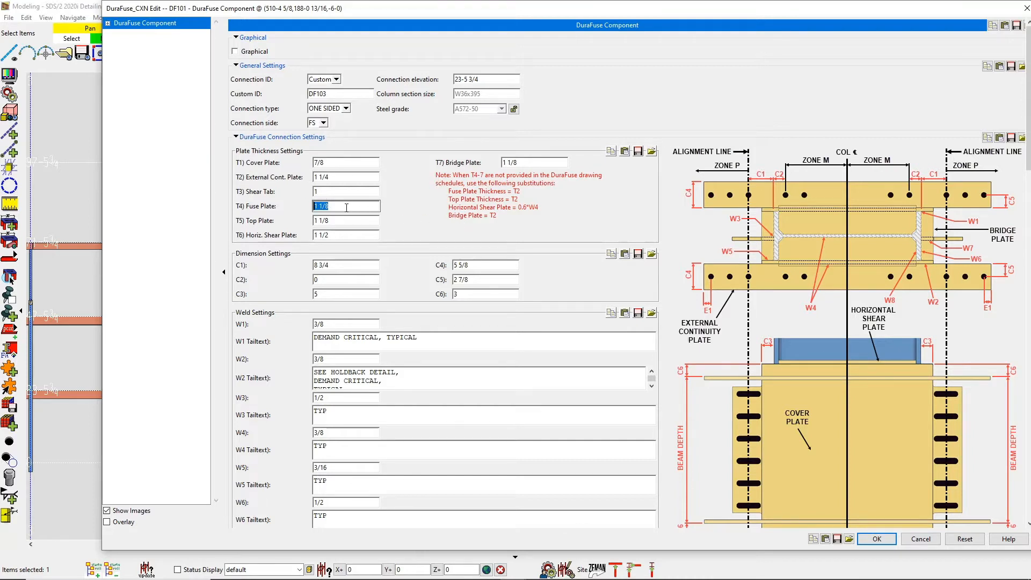
Set the T7 bridge plate thickness to 1.25 and beam setting B3 to 7 1/8.
{"action": "left_click", "coordinate": [534, 163]}
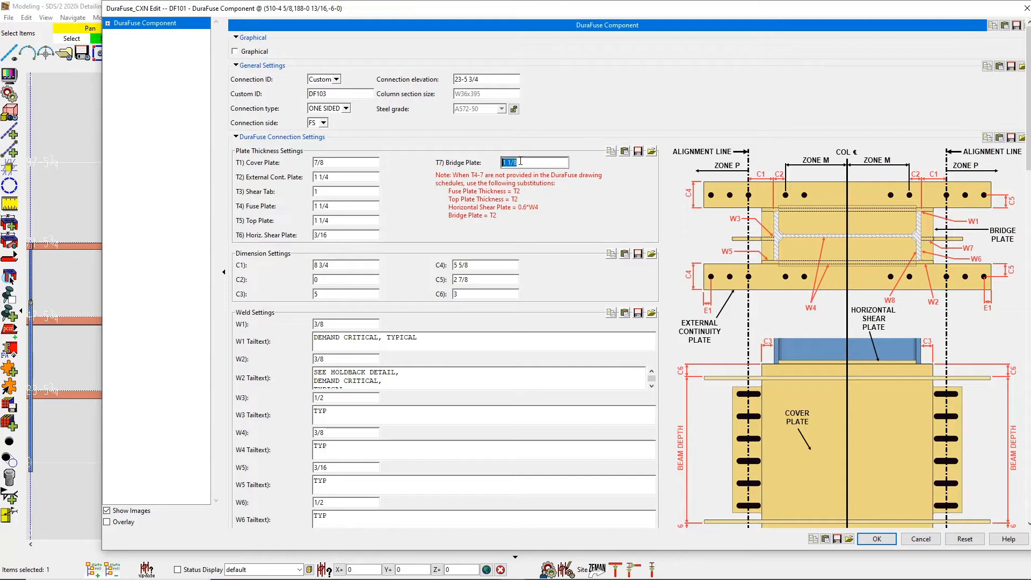
{"action": "type", "text": "1.25"}
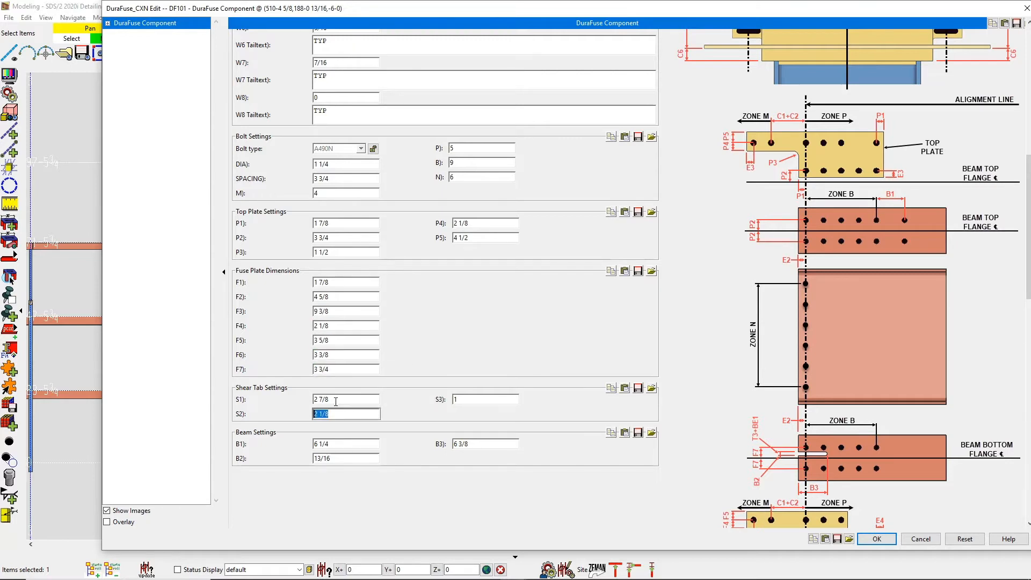
{"action": "left_click", "coordinate": [485, 400]}
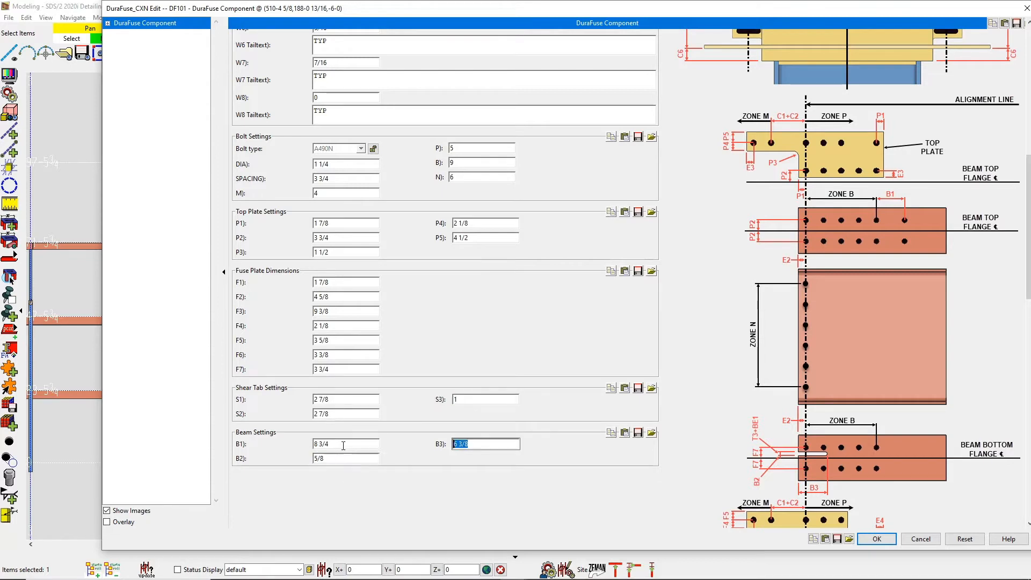
{"action": "type", "text": "7 1/8"}
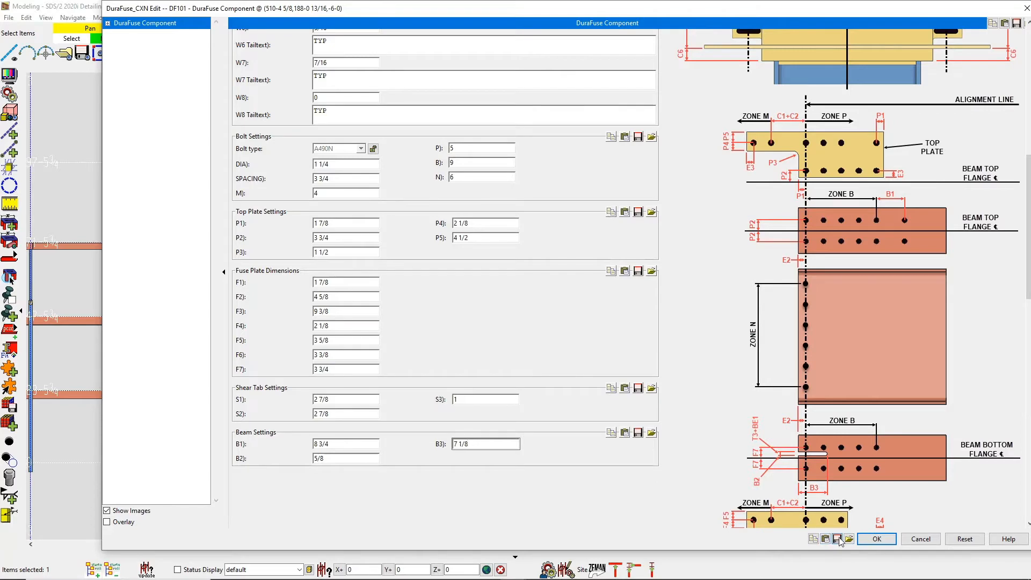
Save the connection settings as a DF form file and accept the DuraFuse edit.
{"action": "left_click", "coordinate": [839, 539]}
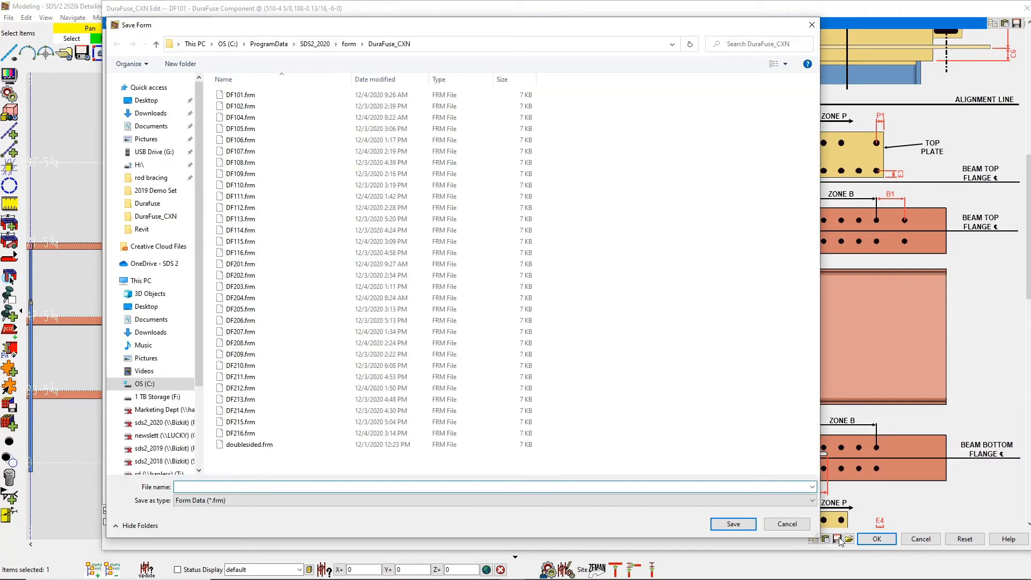
{"action": "type", "text": "DF103"}
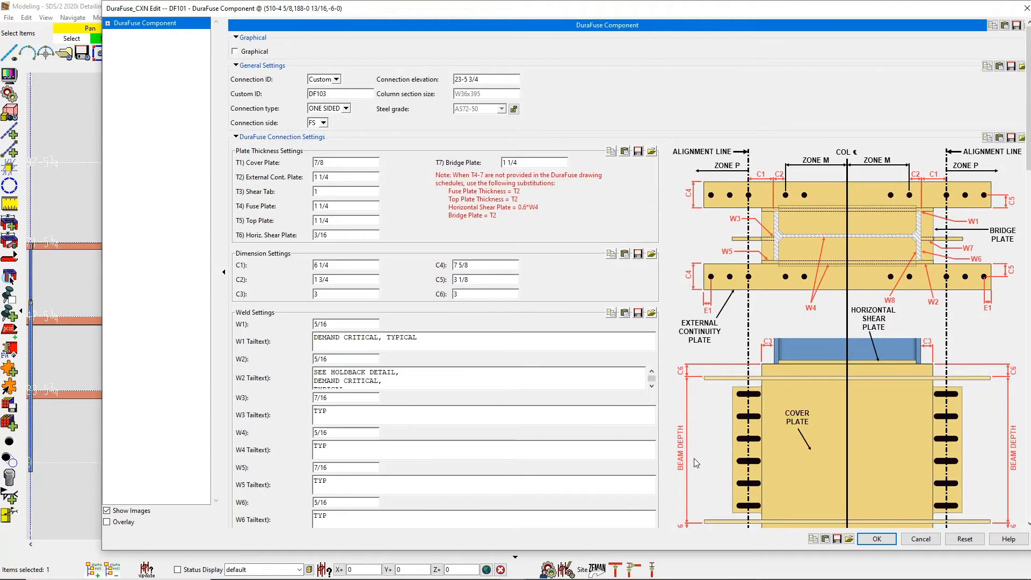
{"action": "left_click", "coordinate": [876, 538]}
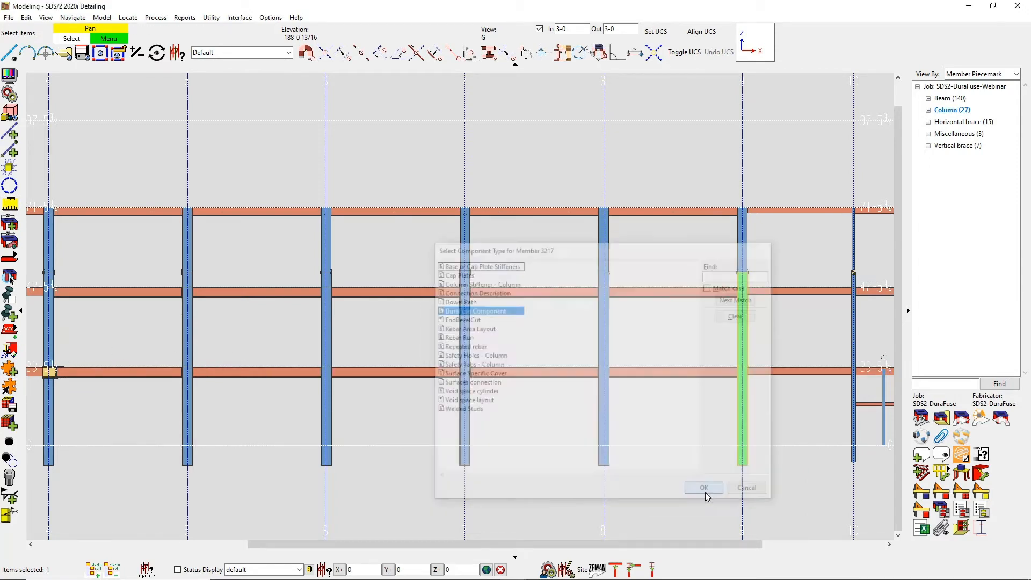
Add a DuraFuse DF103 connection to member 3217 on the NS side and bring up Options.
{"action": "left_click", "coordinate": [703, 488]}
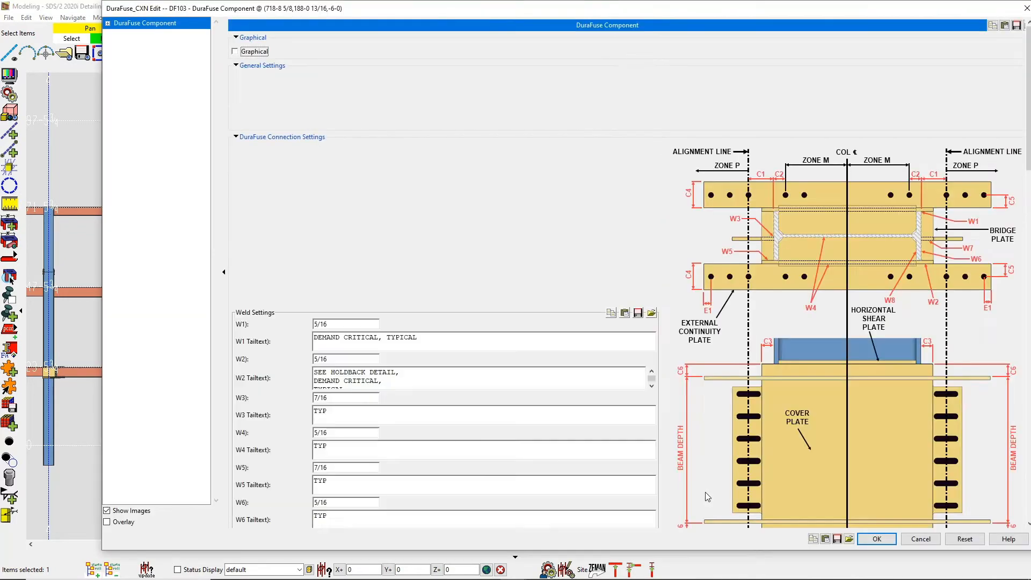
{"action": "left_click", "coordinate": [326, 123]}
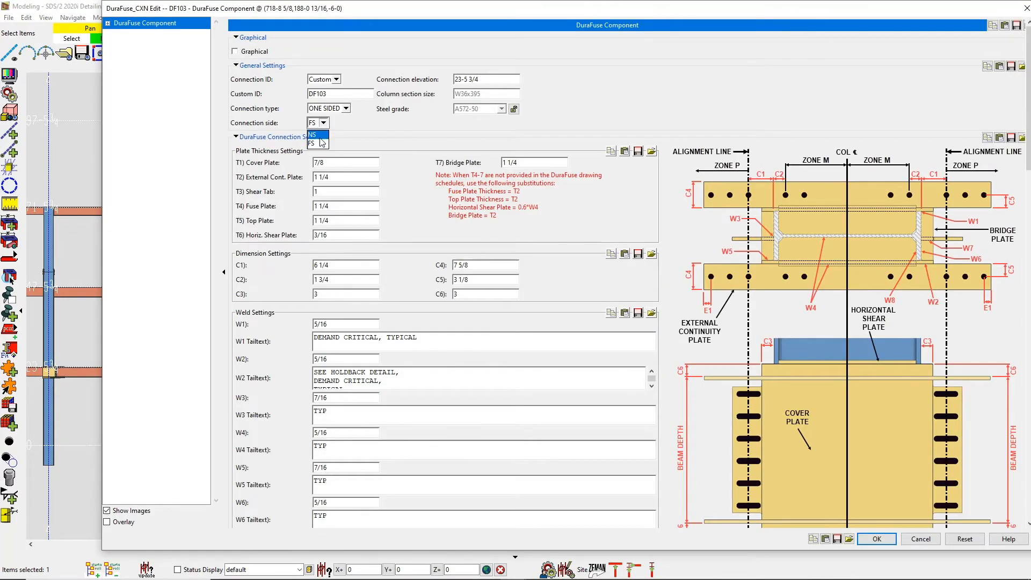
{"action": "left_click", "coordinate": [313, 135]}
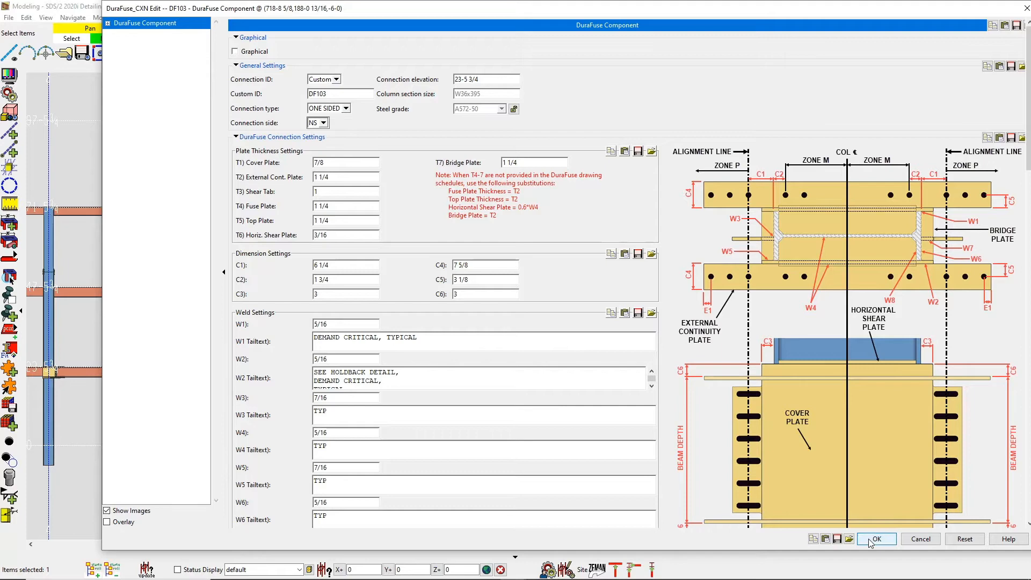
{"action": "left_click", "coordinate": [877, 538]}
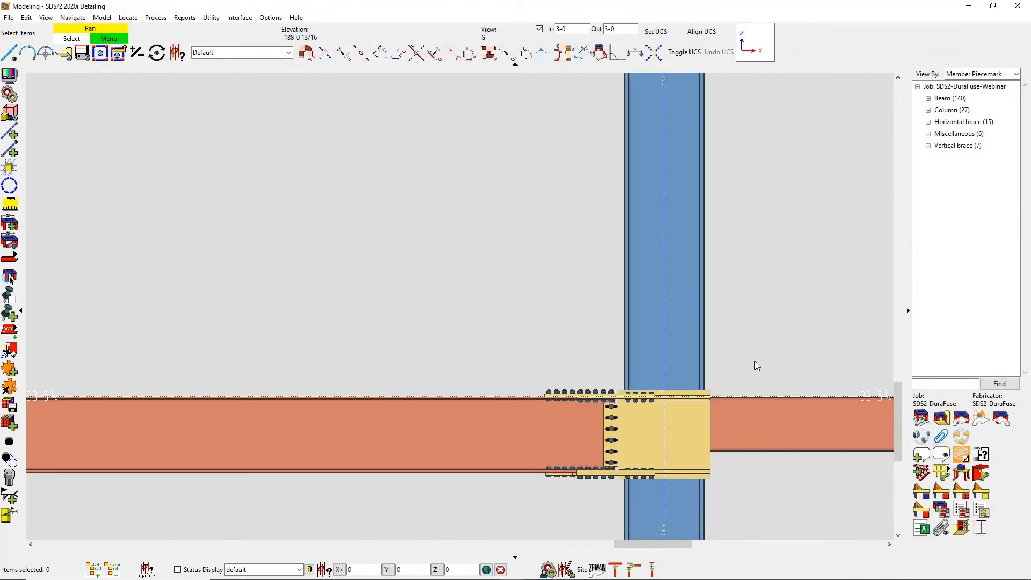
{"action": "left_click", "coordinate": [269, 18]}
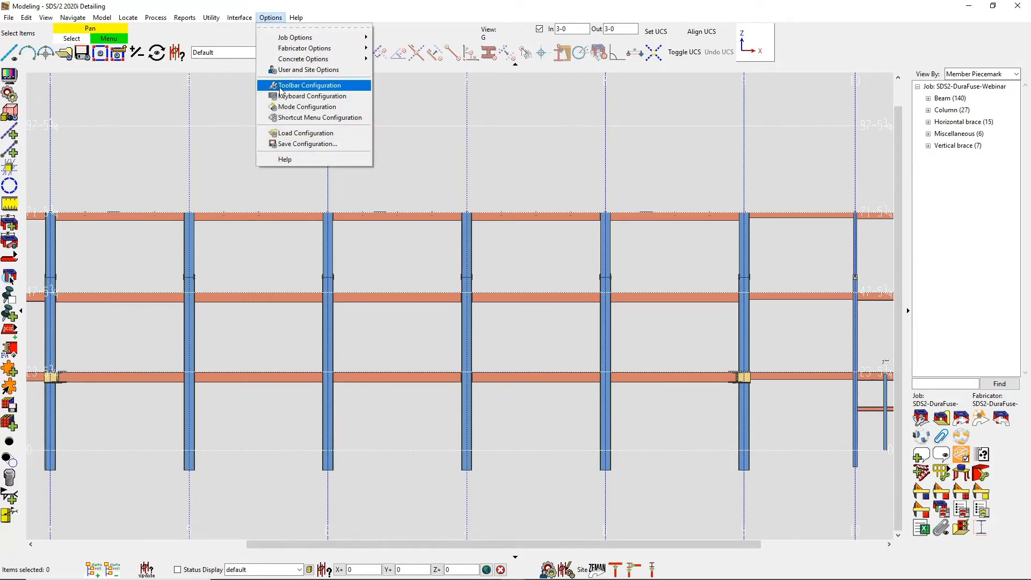
Load the saved DF203.frm two-sided form into the connection and accept its settings.
{"action": "left_click", "coordinate": [309, 85]}
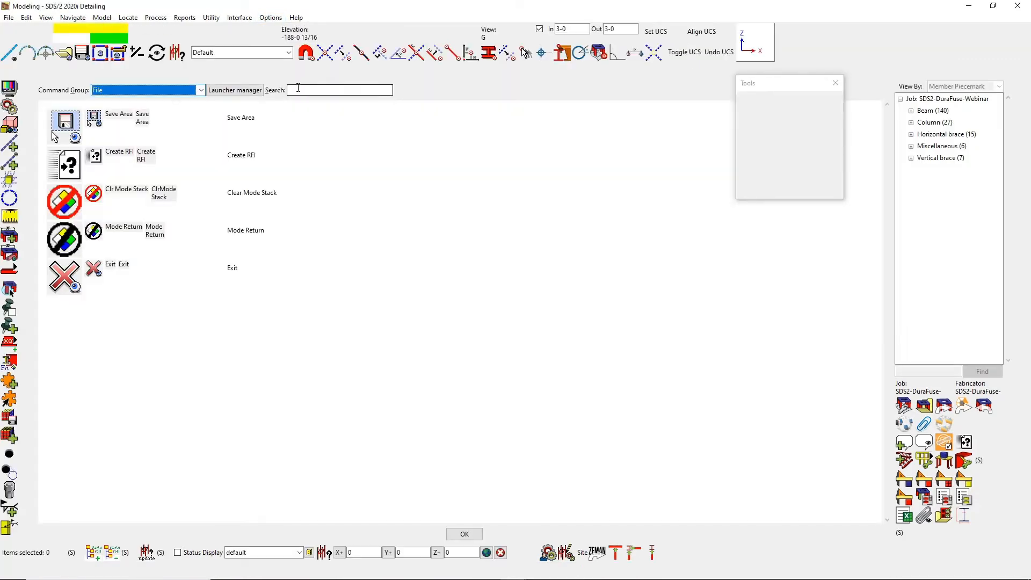
{"action": "type", "text": "duraf"}
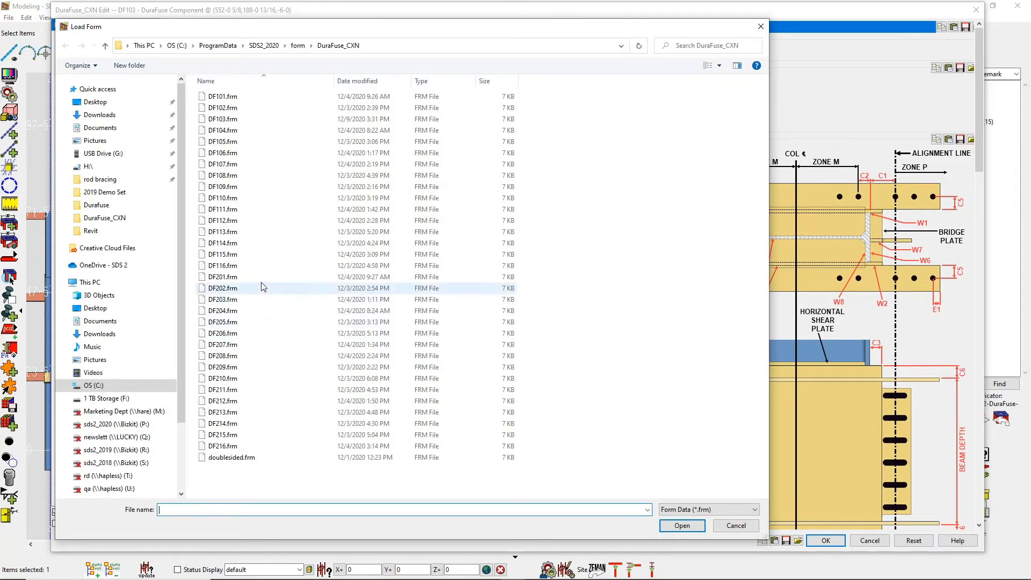
{"action": "left_click", "coordinate": [222, 299]}
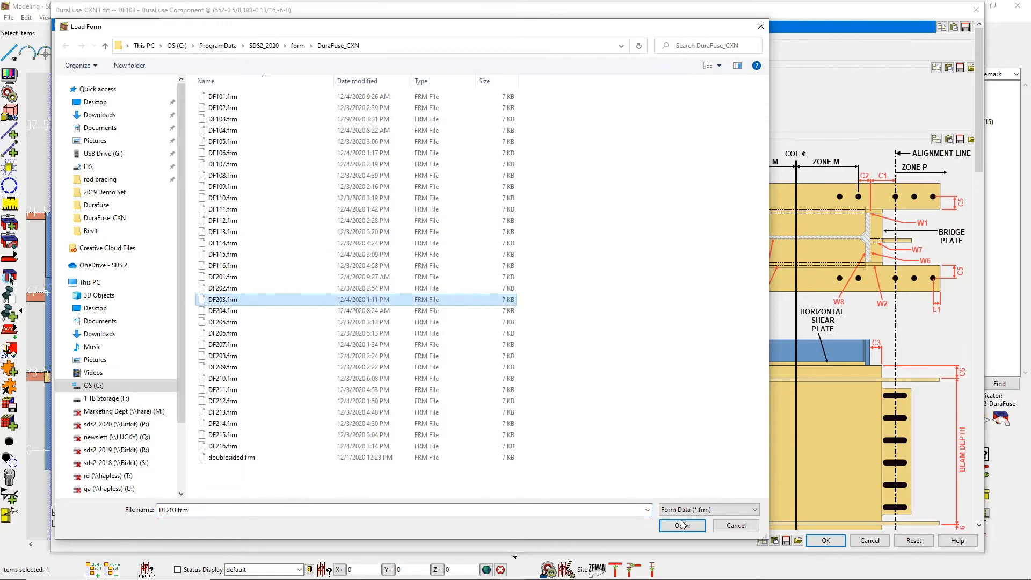
{"action": "left_click", "coordinate": [681, 525]}
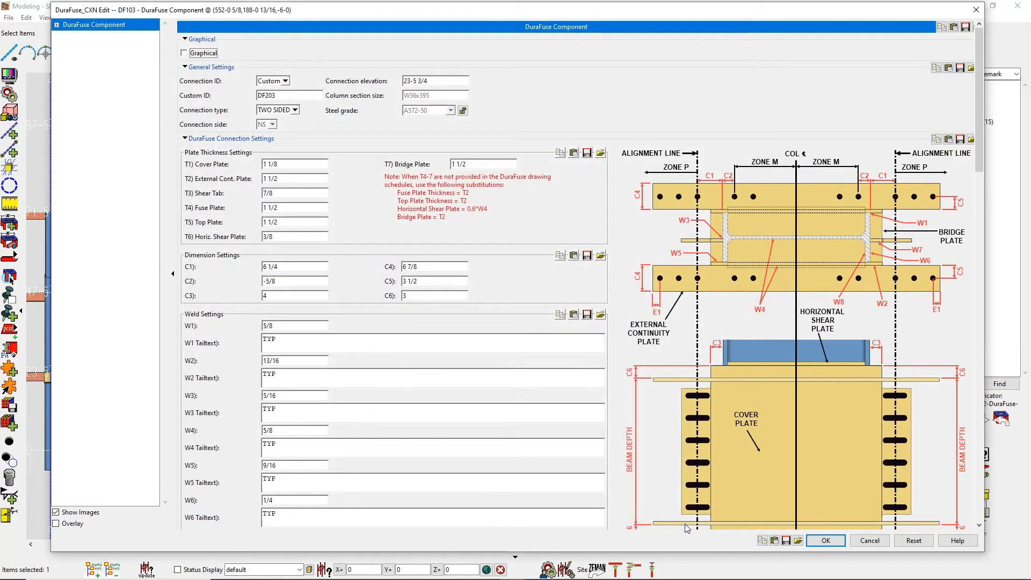
{"action": "mouse_move", "coordinate": [286, 128]}
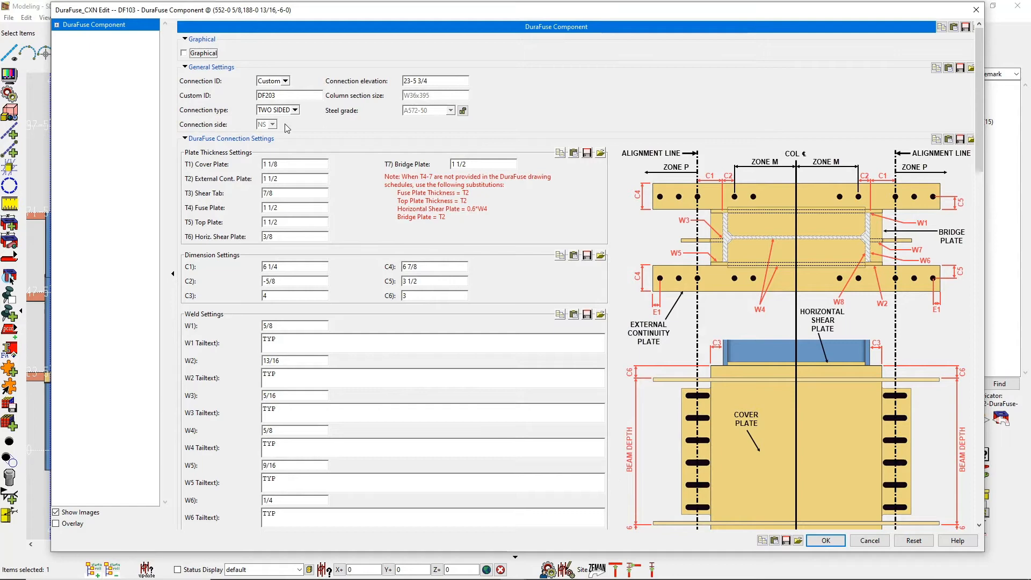
{"action": "left_click", "coordinate": [295, 110]}
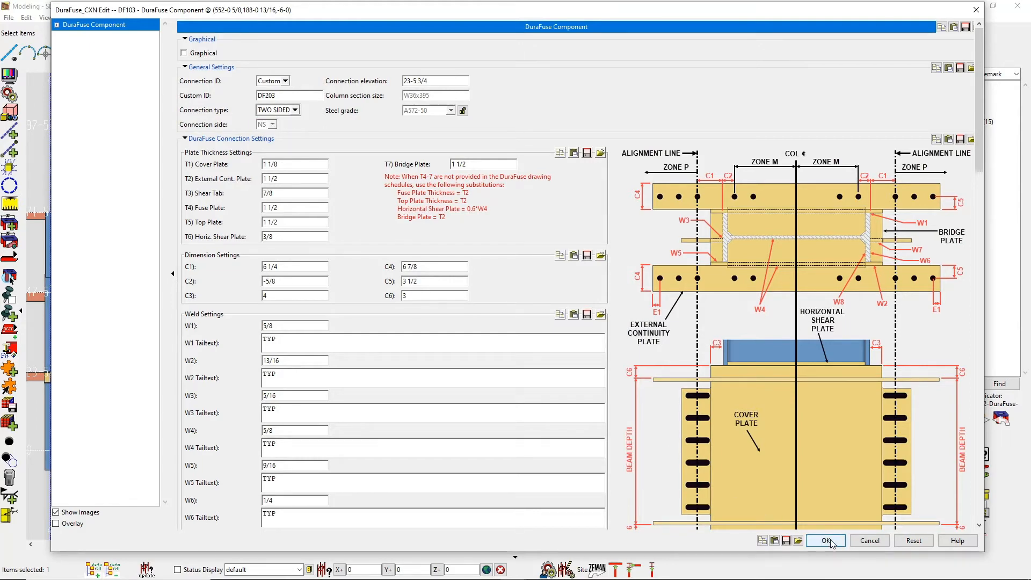
{"action": "left_click", "coordinate": [827, 540]}
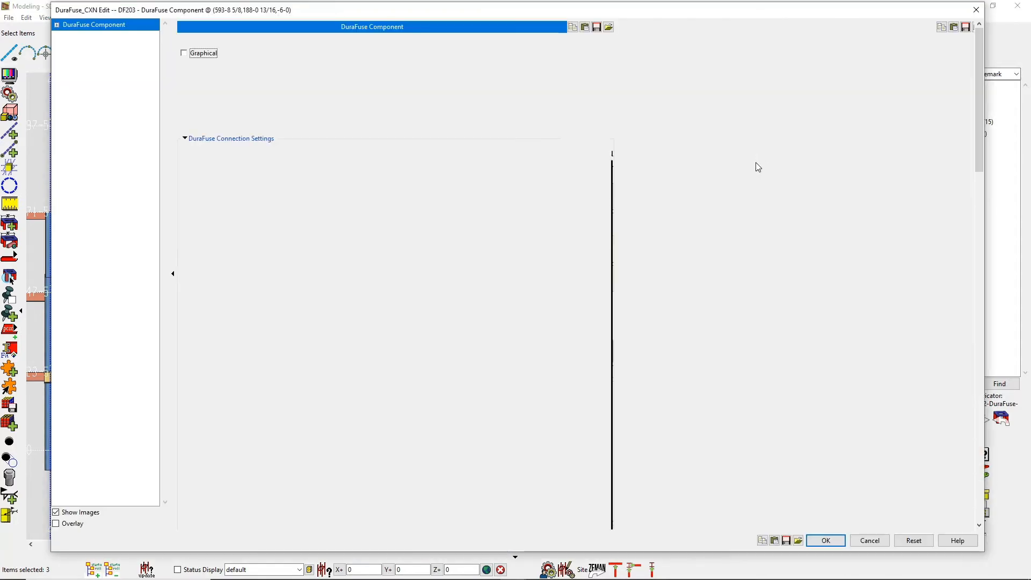
Accept the remaining DF203 connection and open beam member 490's edit window.
{"action": "left_click", "coordinate": [185, 39]}
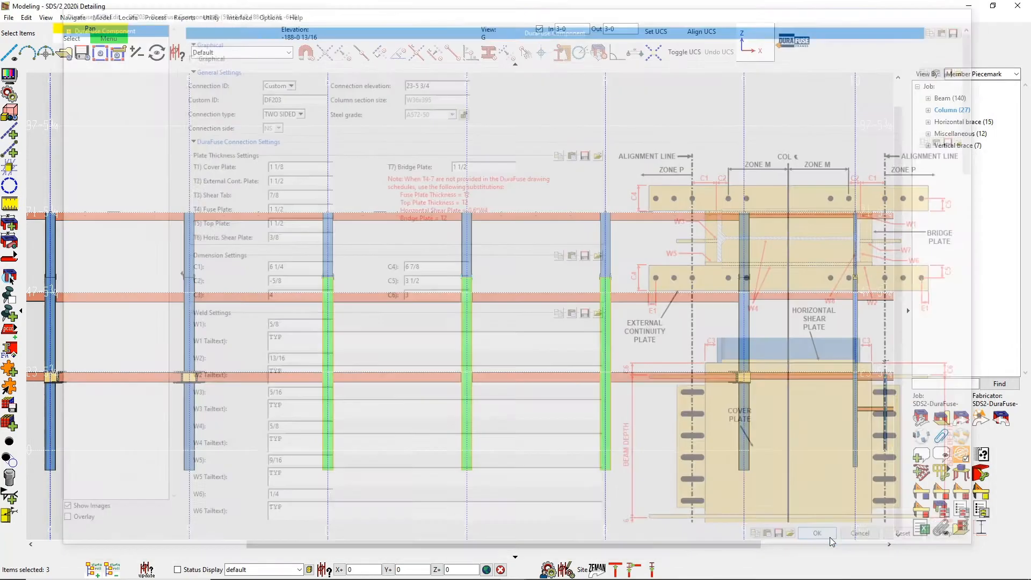
{"action": "left_click", "coordinate": [817, 533]}
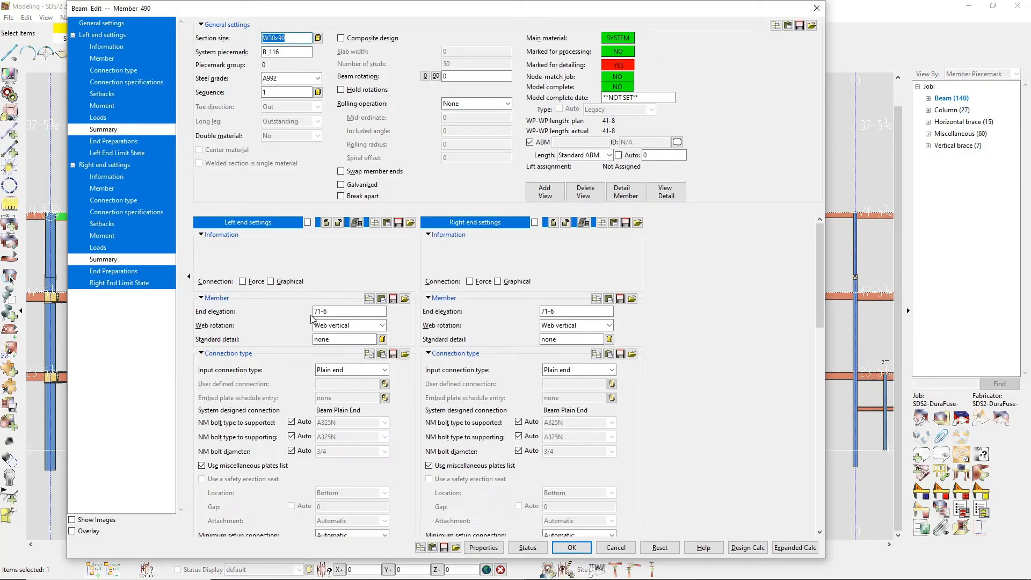
Check beam 490's end elevation of 71-6, close it, and choose DuraFuse Component for member 3251.
{"action": "left_click", "coordinate": [348, 312]}
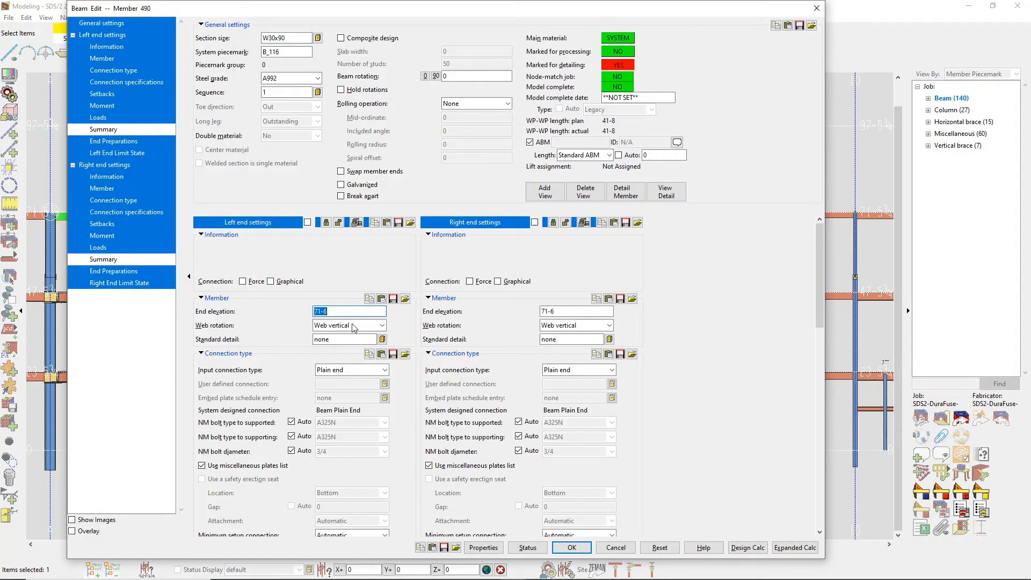
{"action": "left_click", "coordinate": [570, 547]}
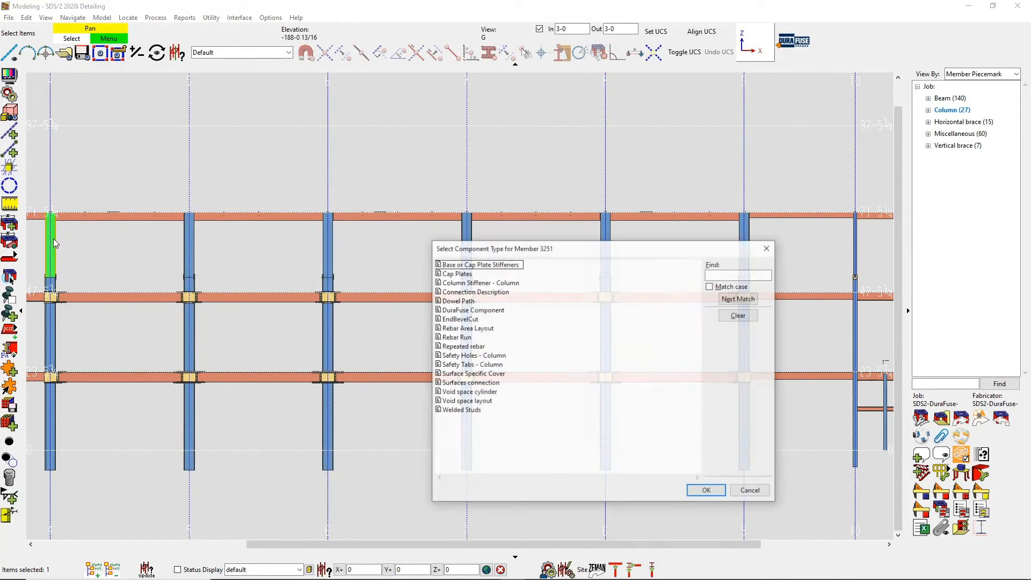
{"action": "left_click", "coordinate": [473, 309]}
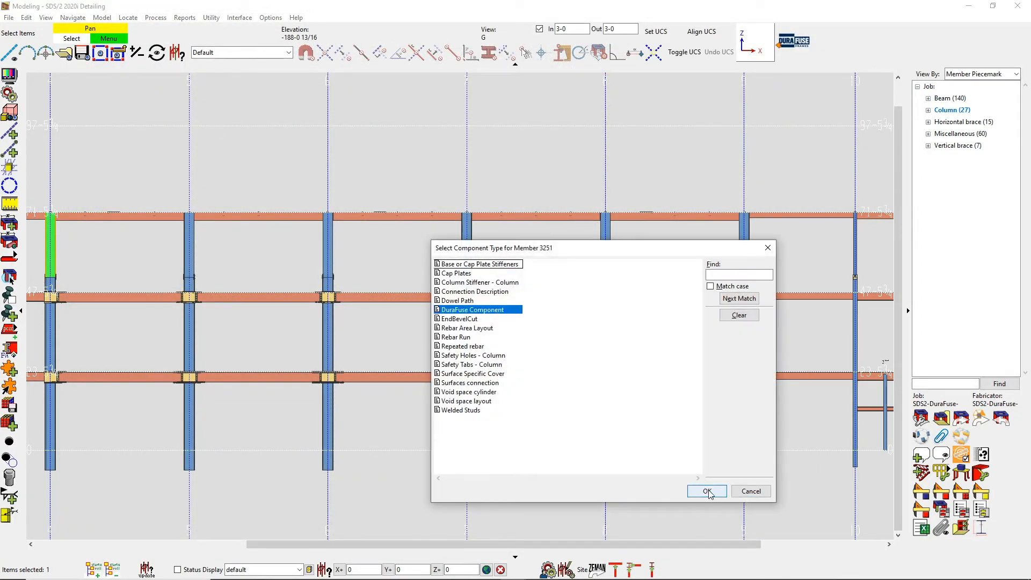
Add the DuraFuse component as a one-sided connection and list the saved connection forms.
{"action": "left_click", "coordinate": [707, 491]}
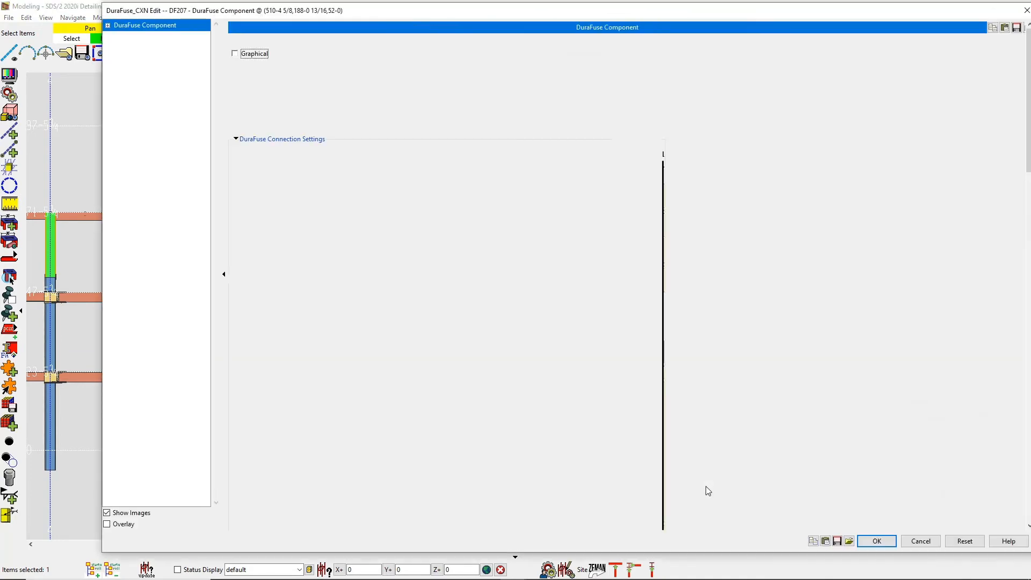
{"action": "left_click", "coordinate": [252, 40]}
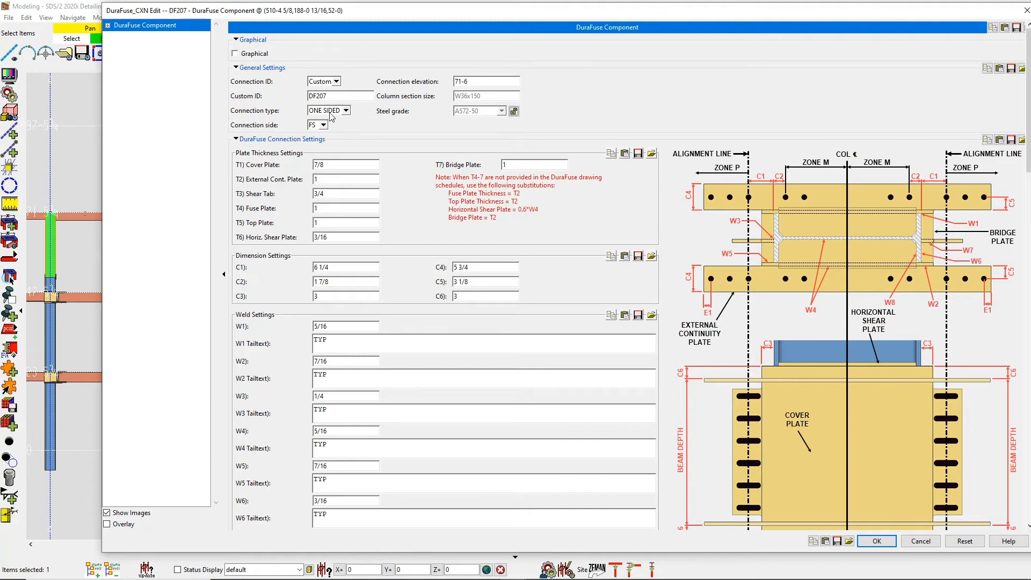
{"action": "left_click", "coordinate": [344, 109]}
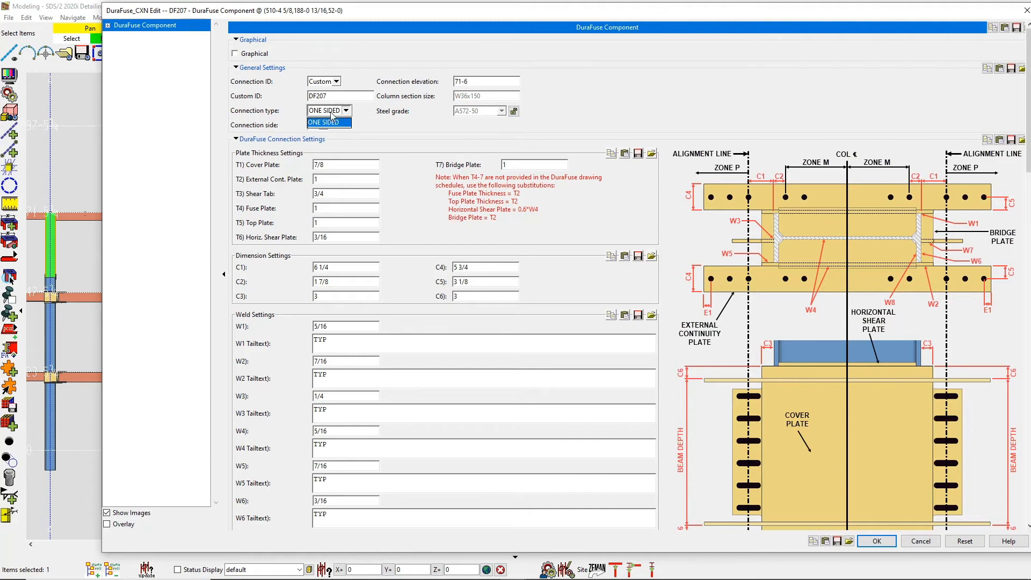
{"action": "left_click", "coordinate": [327, 123]}
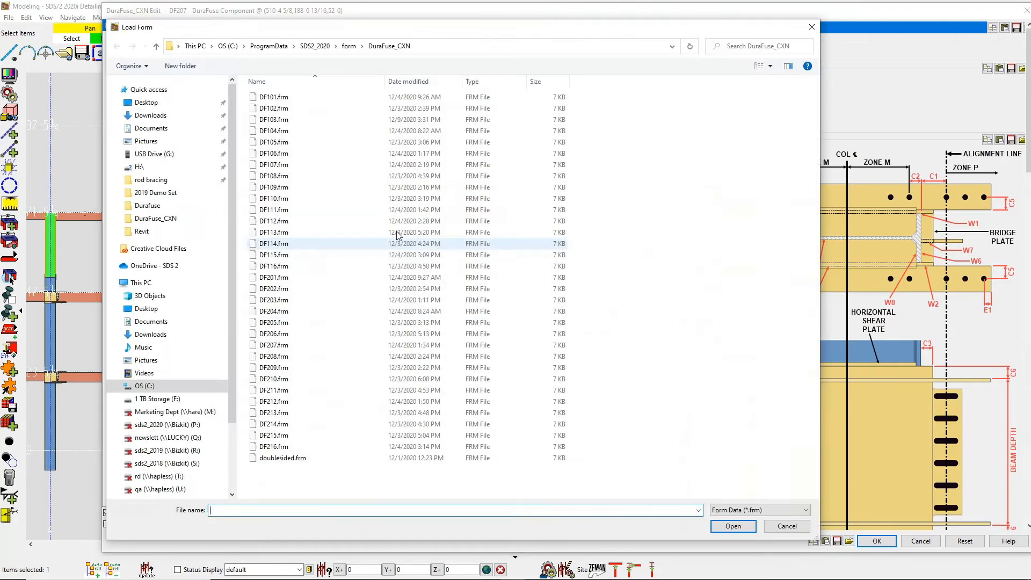
Load DF111.frm into the DuraFuse connection and accept its settings.
{"action": "left_click", "coordinate": [273, 210]}
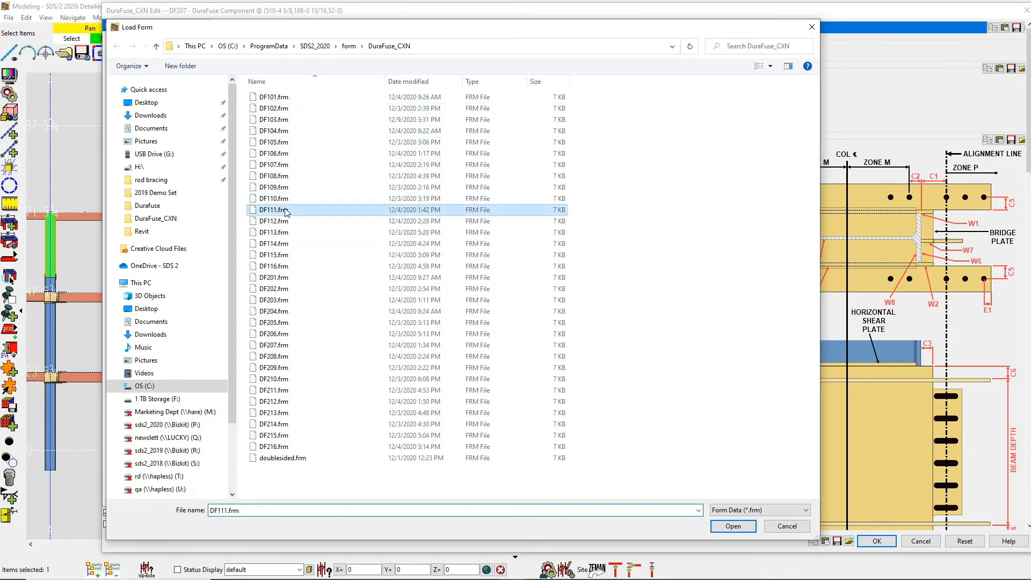
{"action": "left_click", "coordinate": [732, 526]}
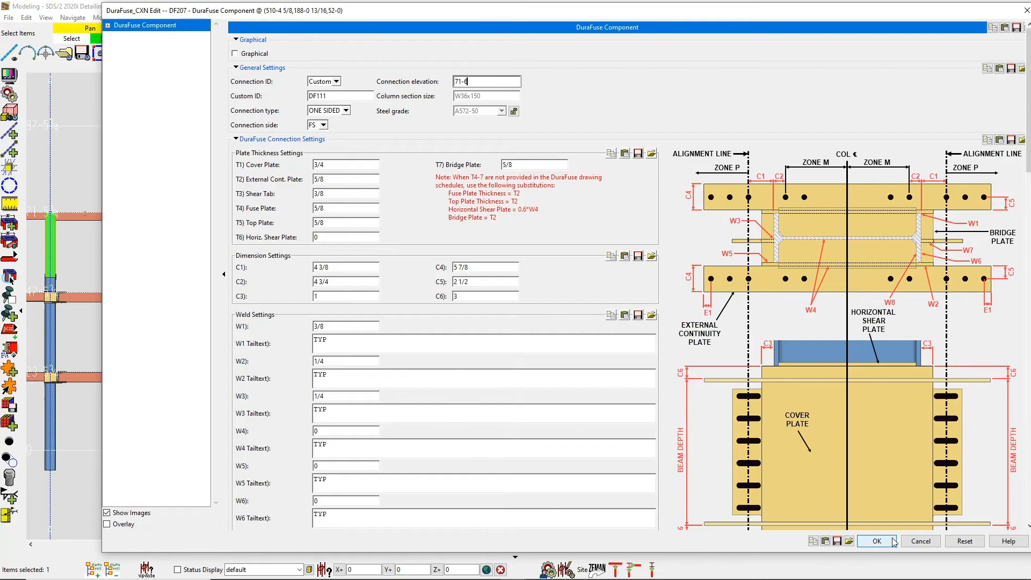
{"action": "left_click", "coordinate": [877, 540]}
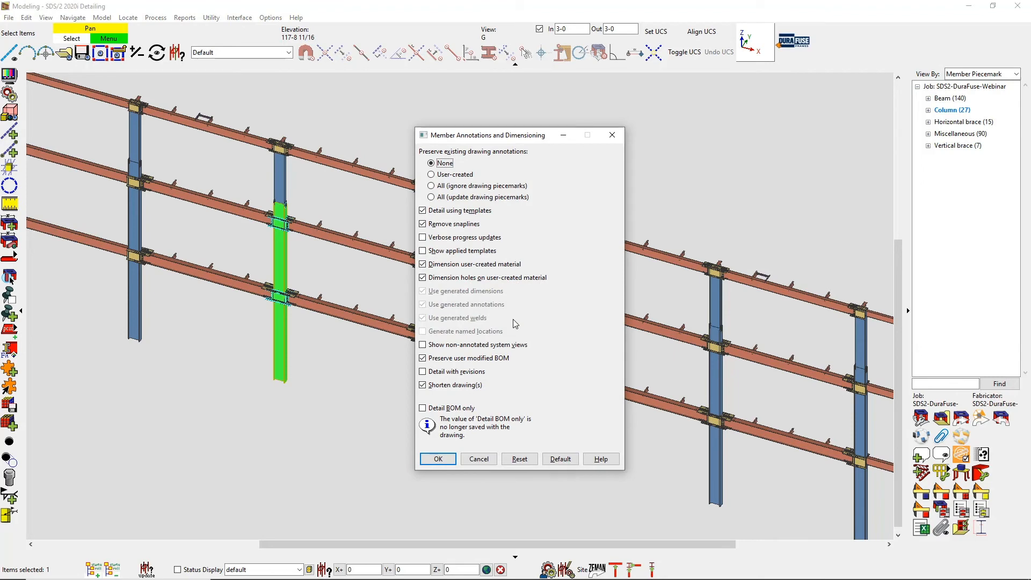
Detail the column with templates, producing drawing C_718 with DuraFuse sections.
{"action": "left_click", "coordinate": [437, 458]}
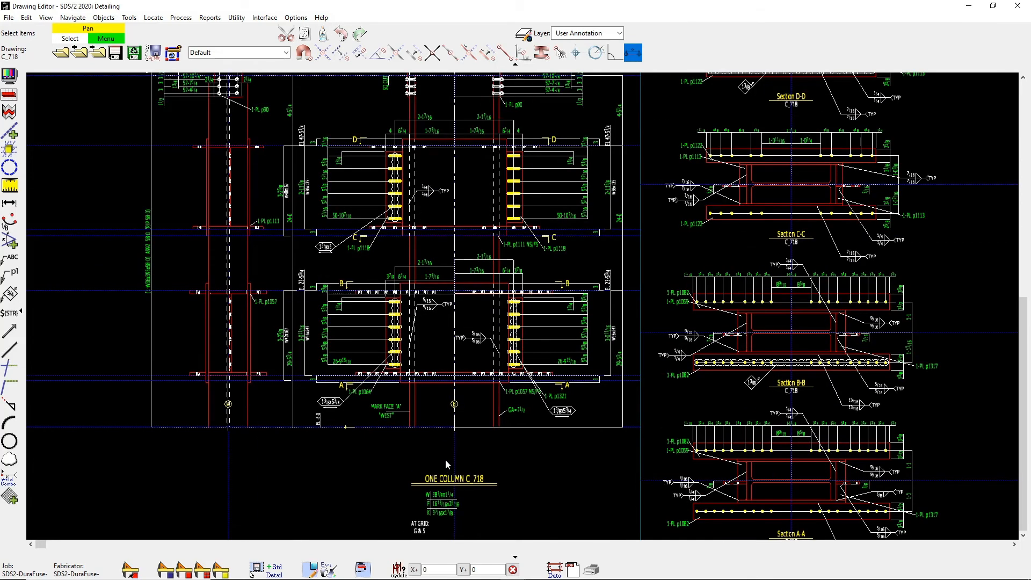
{"action": "mouse_move", "coordinate": [465, 461]}
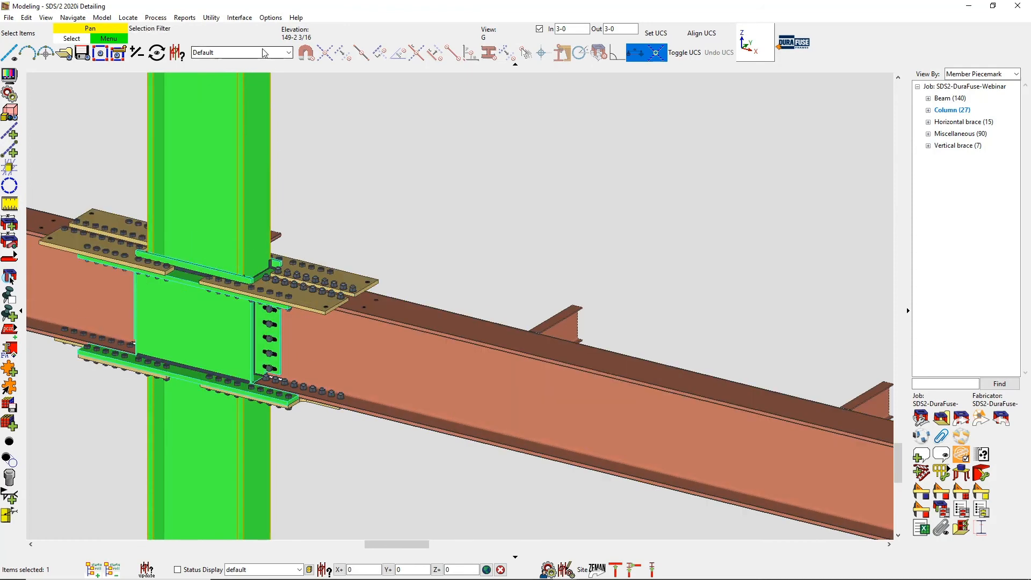
With the Members filter on, show the top plate's detail and agree to re-detail it now.
{"action": "left_click", "coordinate": [240, 53]}
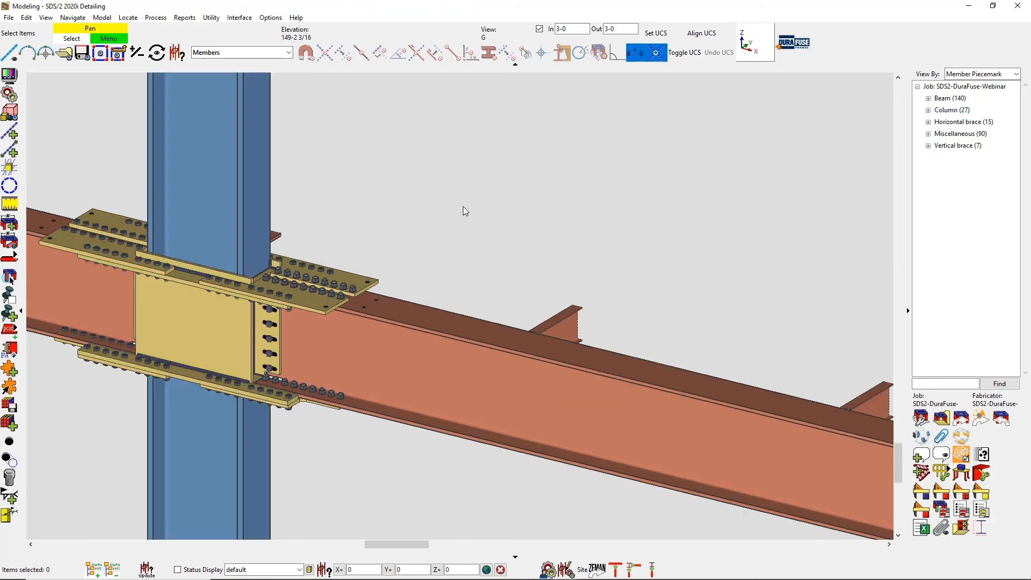
{"action": "right_click", "coordinate": [217, 276]}
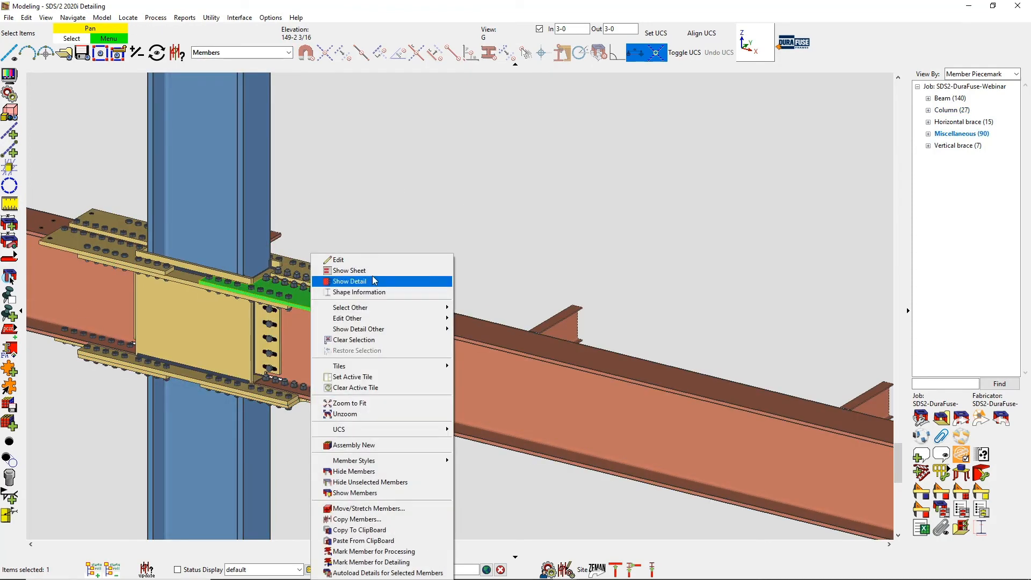
{"action": "left_click", "coordinate": [350, 280]}
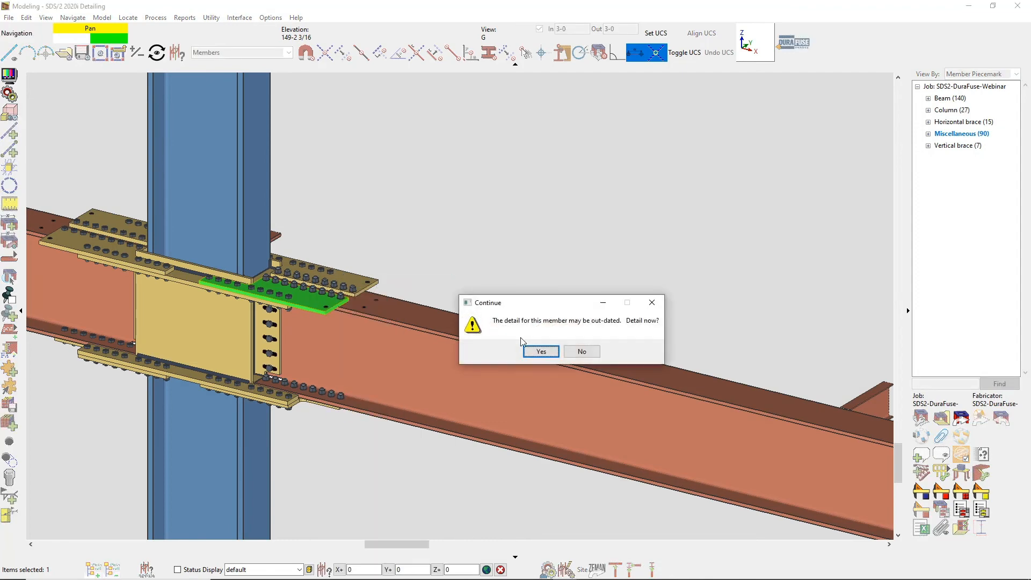
{"action": "left_click", "coordinate": [540, 351]}
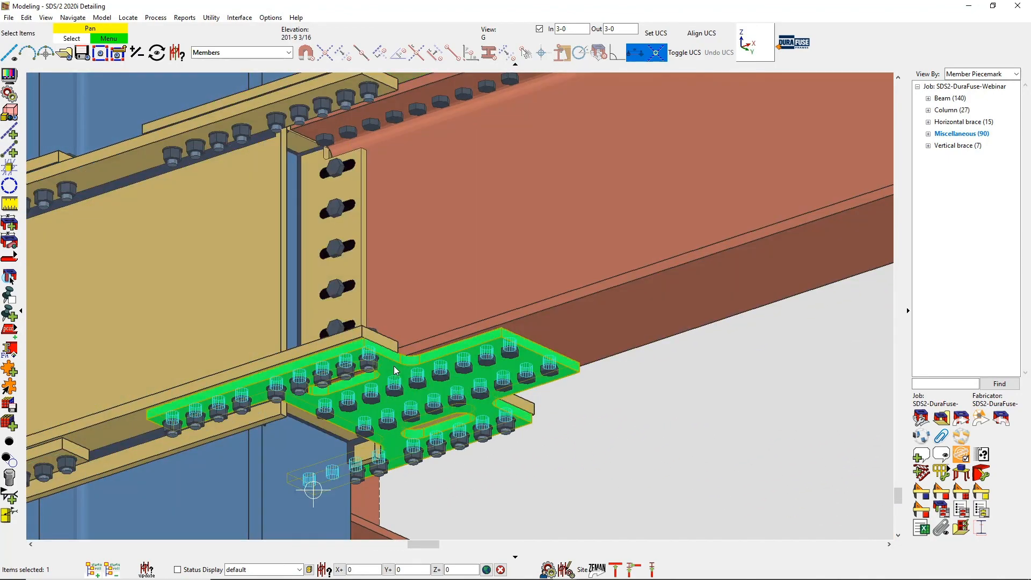
Show the bottom plate's detail and confirm detailing it now.
{"action": "right_click", "coordinate": [394, 371]}
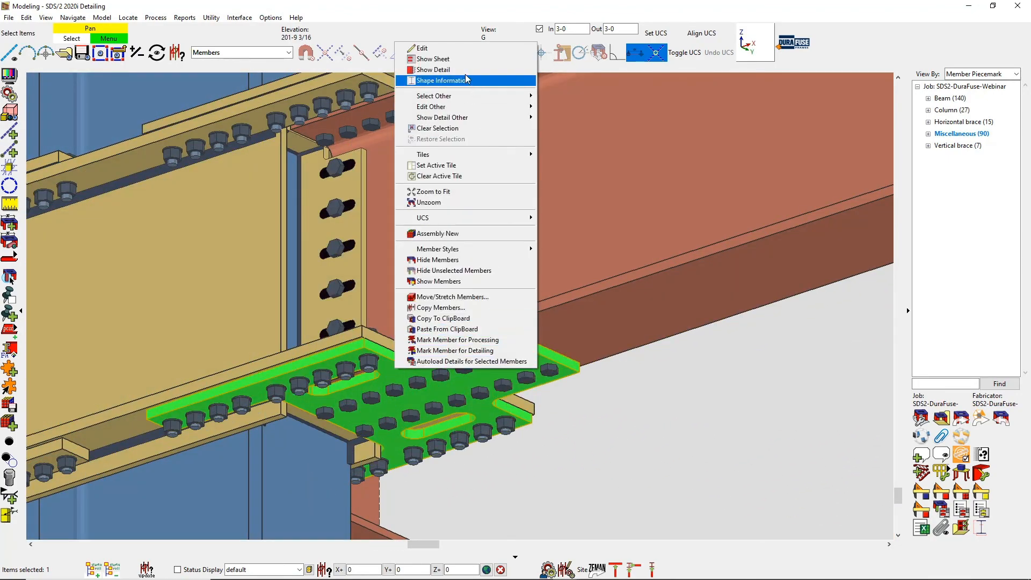
{"action": "left_click", "coordinate": [432, 69]}
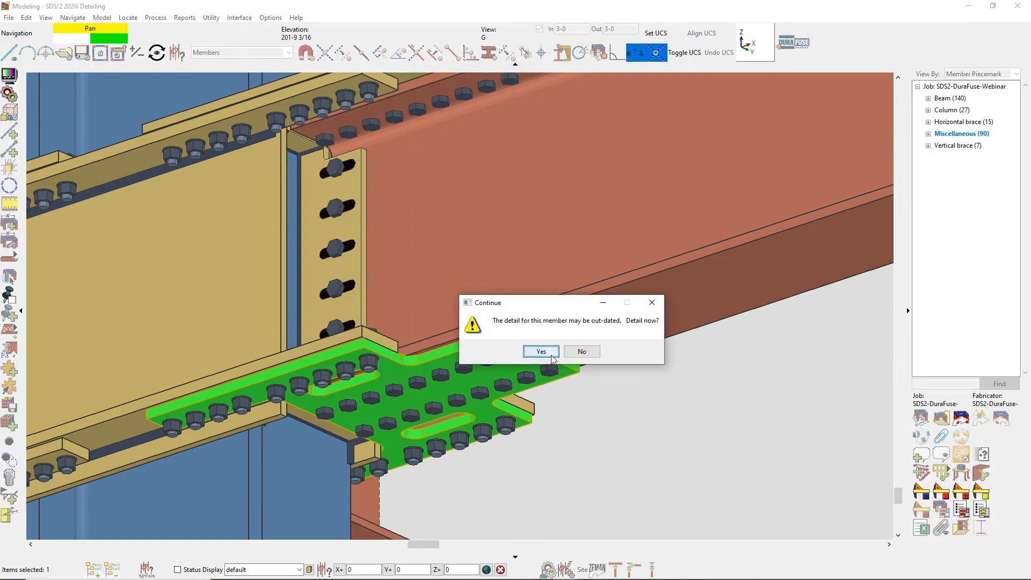
{"action": "left_click", "coordinate": [540, 351]}
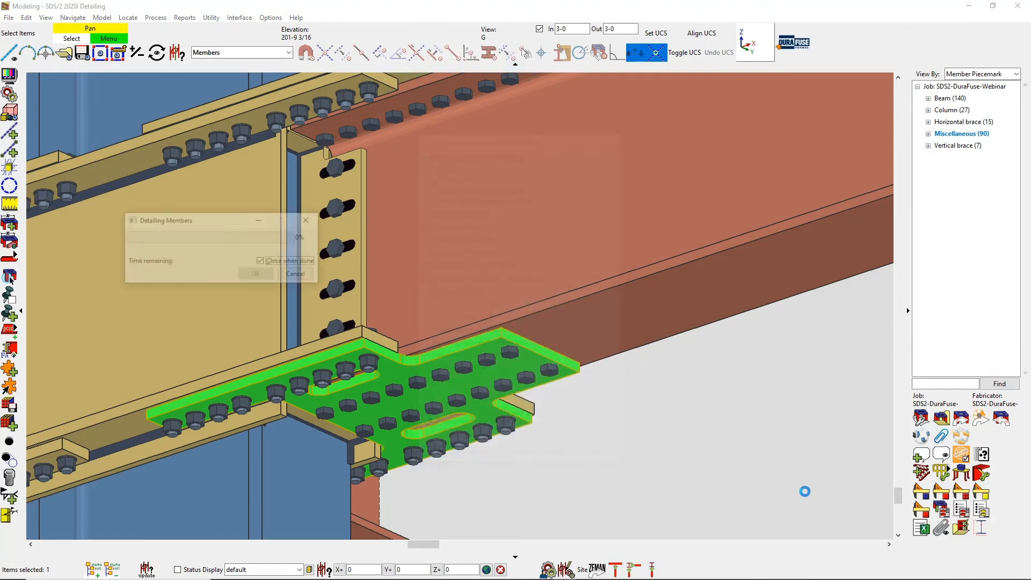